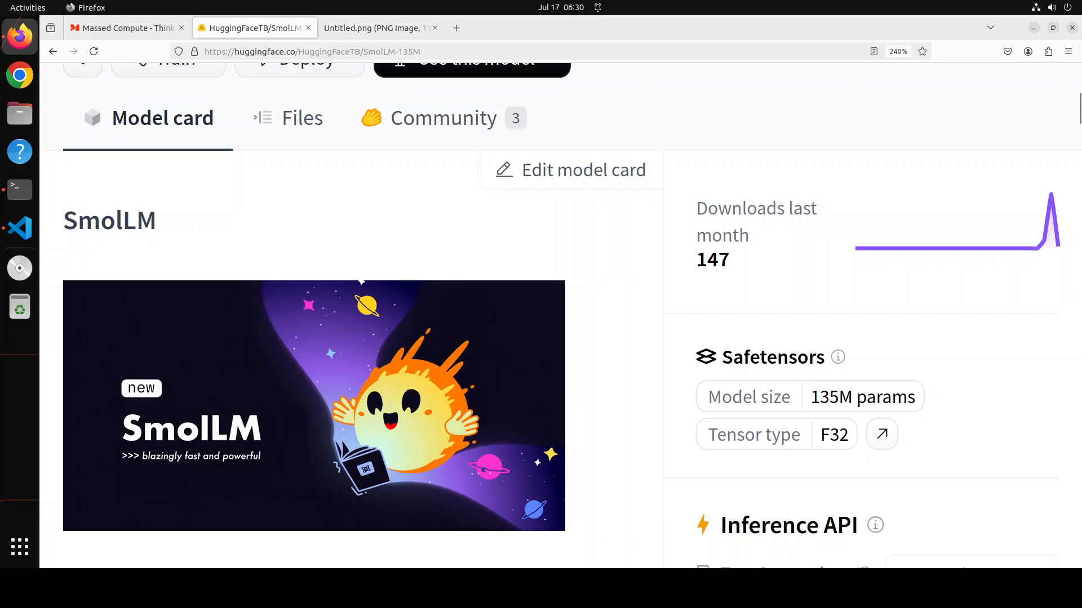
Review the Massed Compute site, the SmolLM-135M model card and its benchmark table in Firefox
click(124, 27)
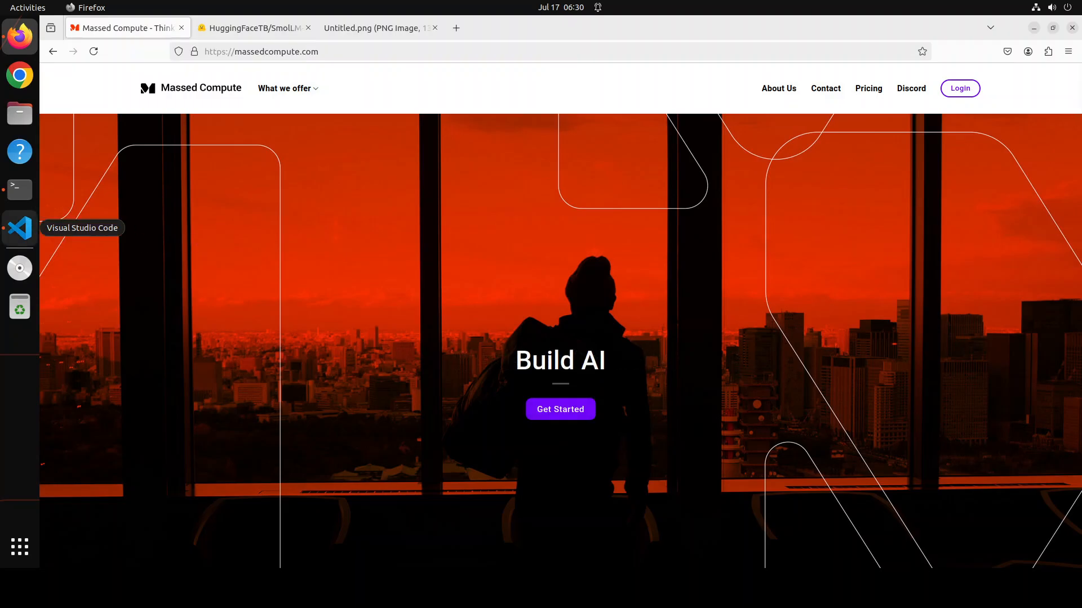
mouse_move(195, 304)
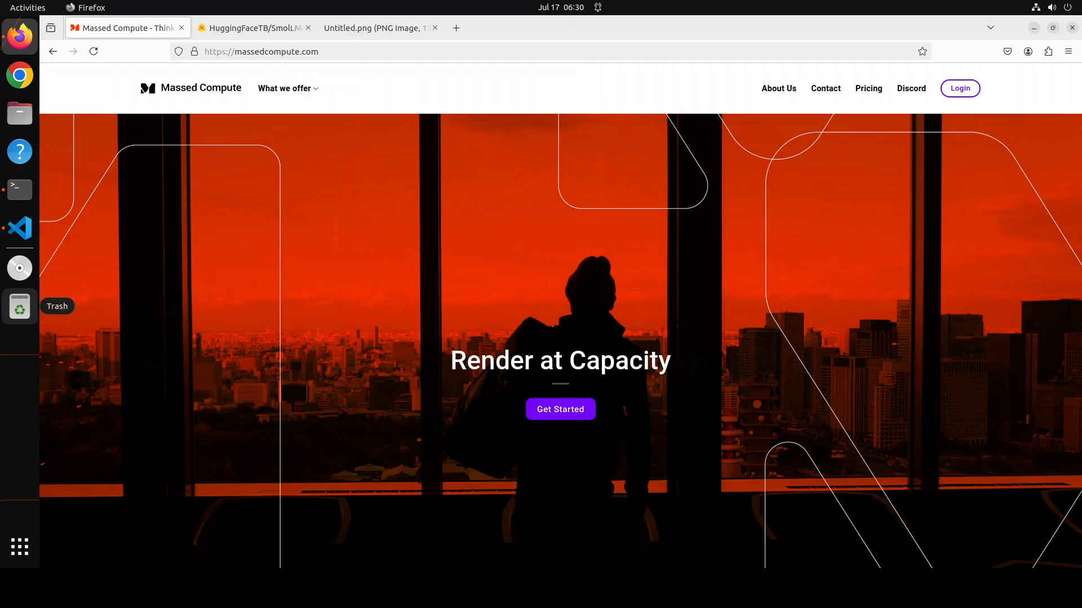
mouse_move(266, 331)
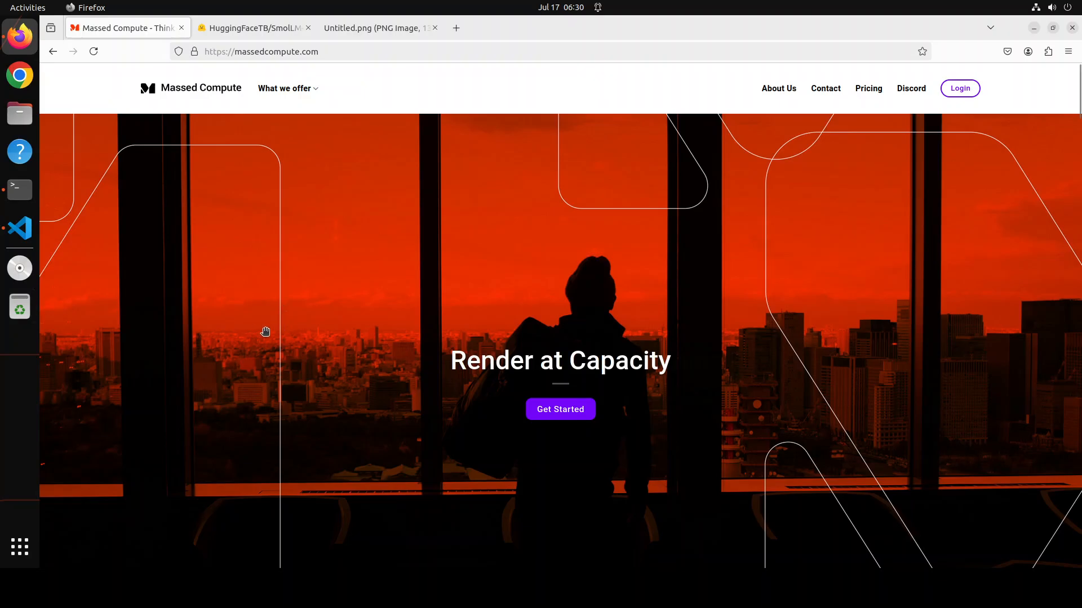
click(251, 28)
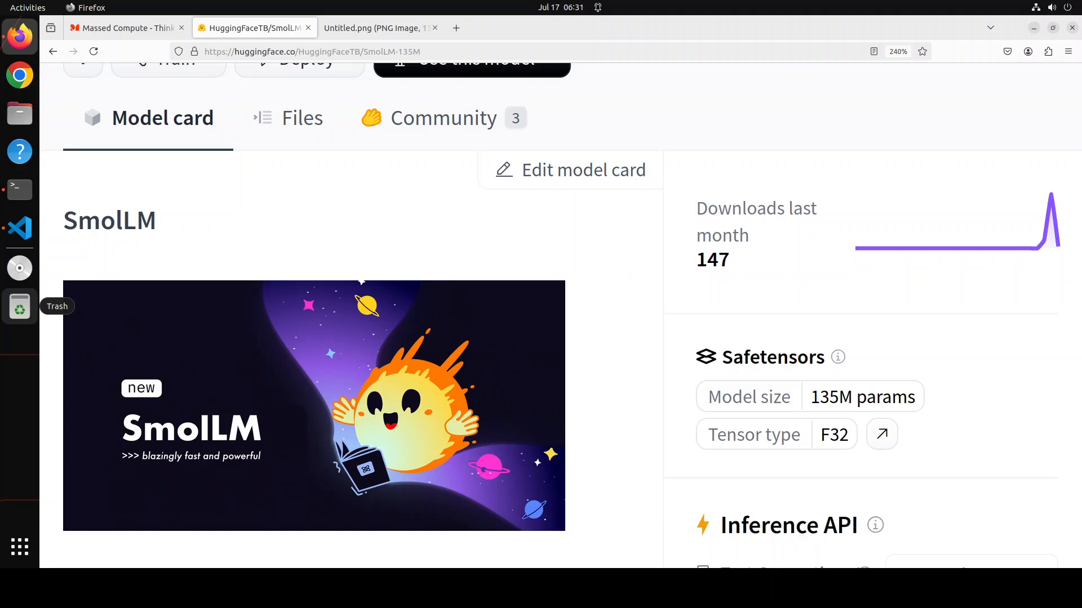
click(376, 27)
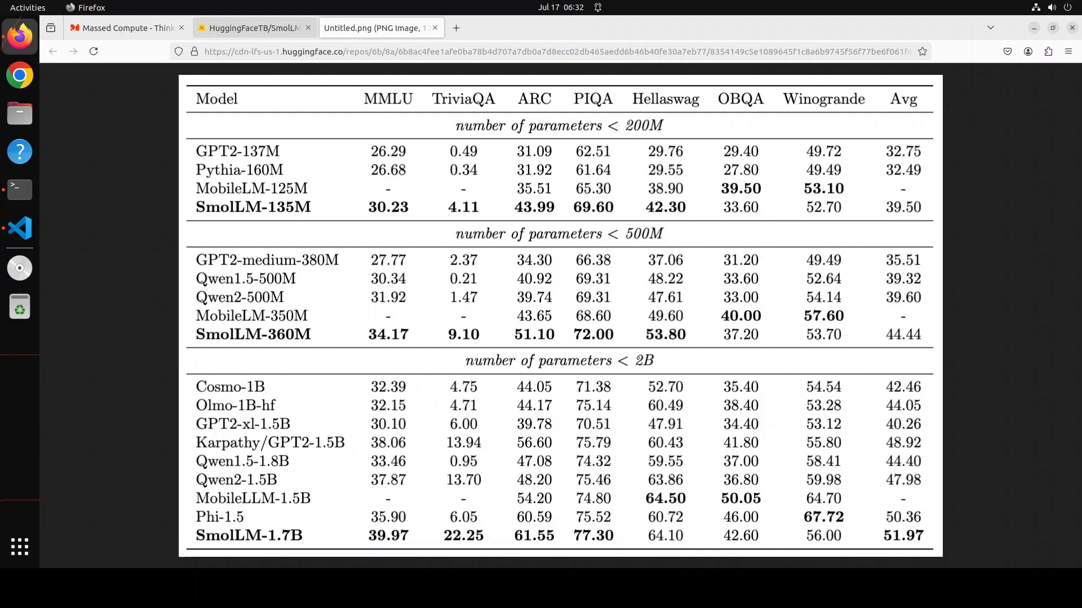
click(252, 27)
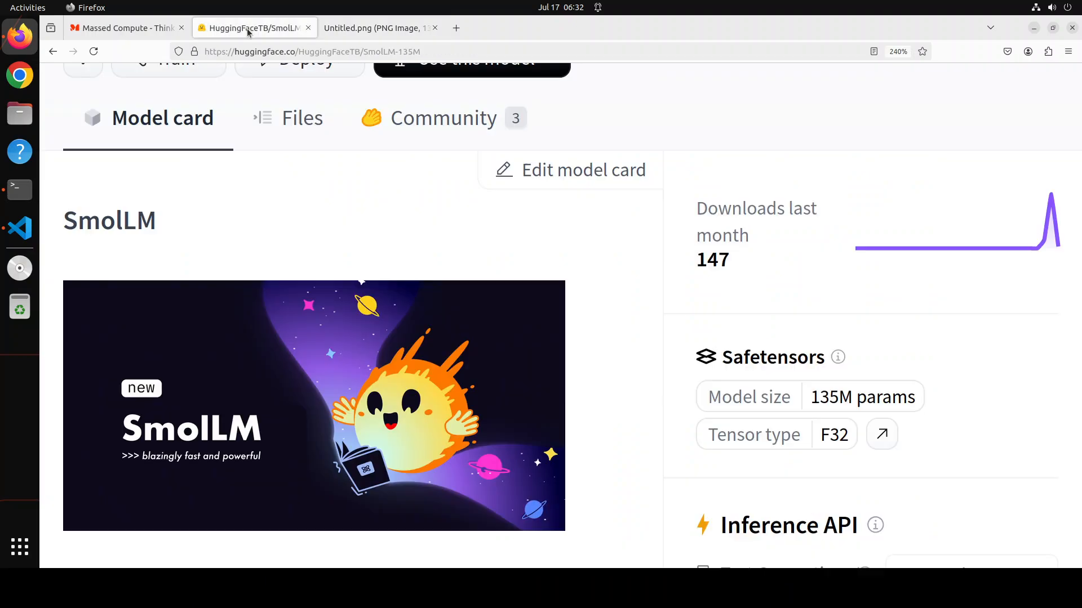
mouse_move(19, 189)
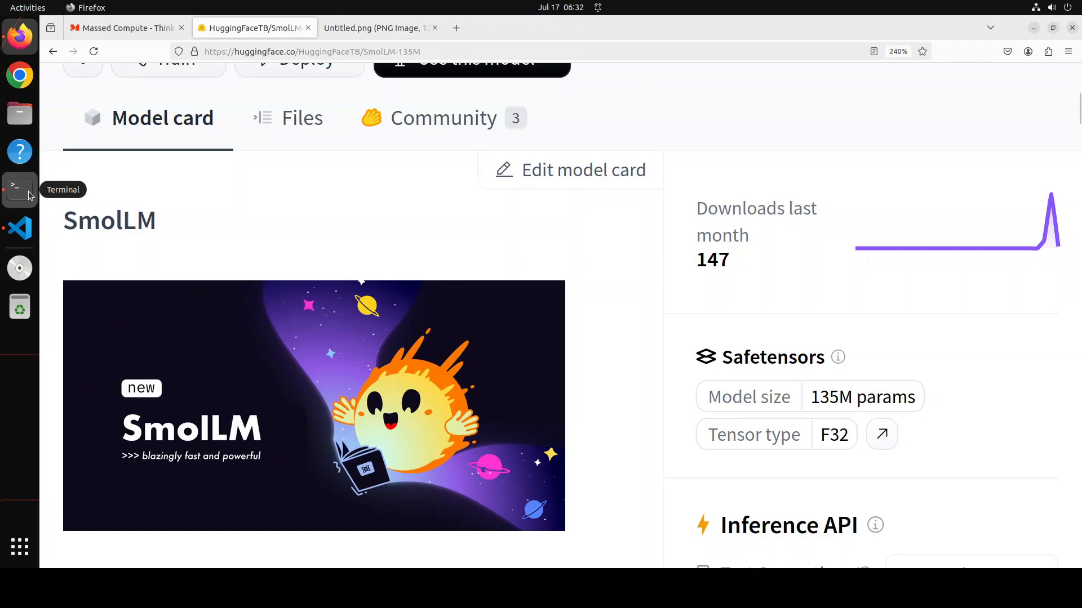
In Terminal confirm Ubuntu 22.04.4 LTS and an NVIDIA RTX A6000 with CUDA 12.4 via nvidia-smi
click(20, 189)
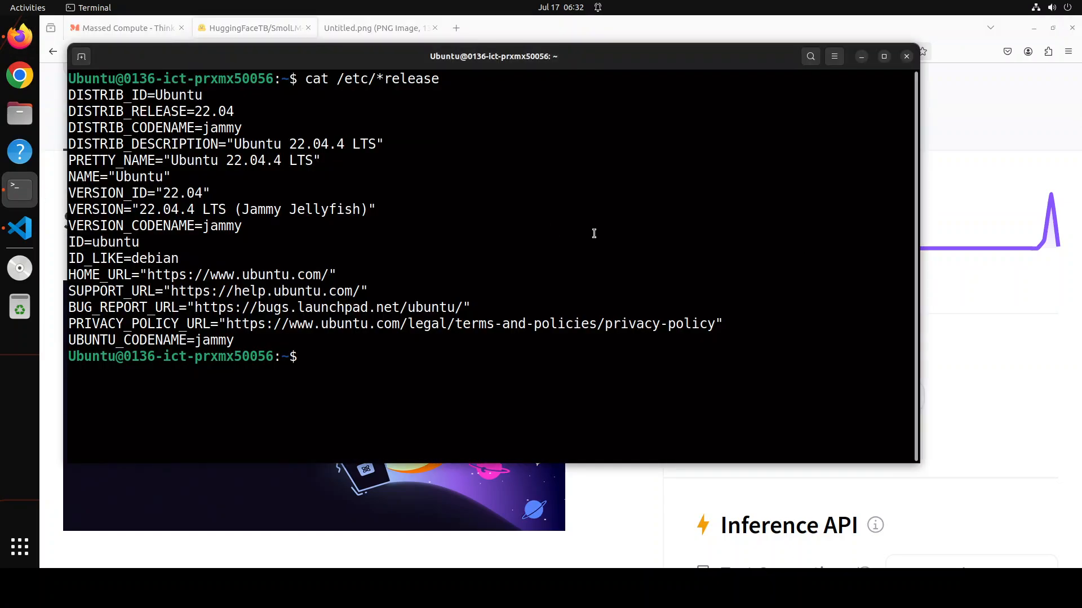
text(clear)
text(nvidia-smi)
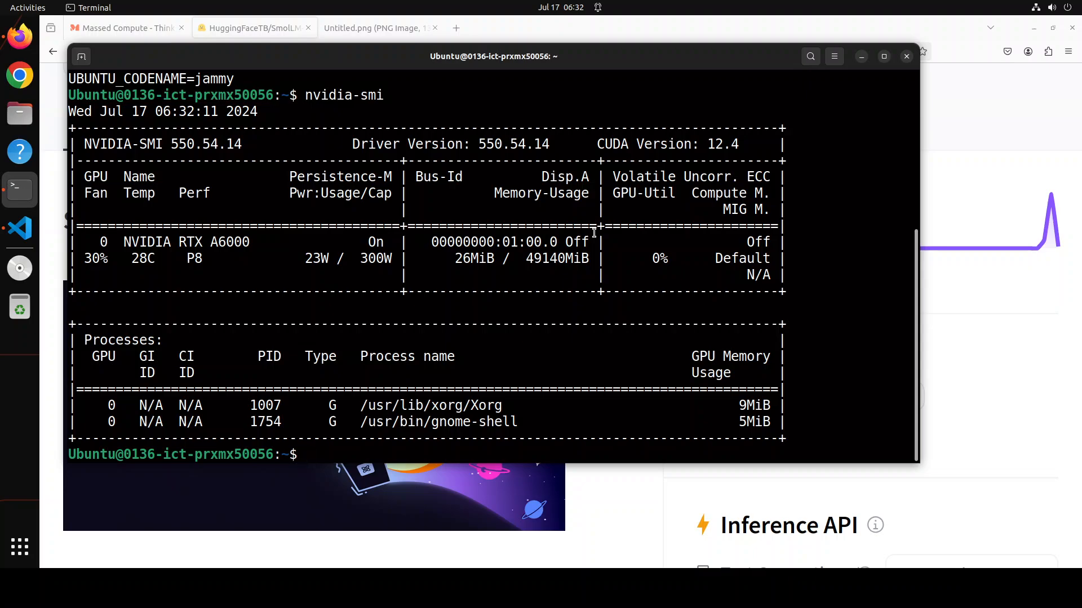
text(clear)
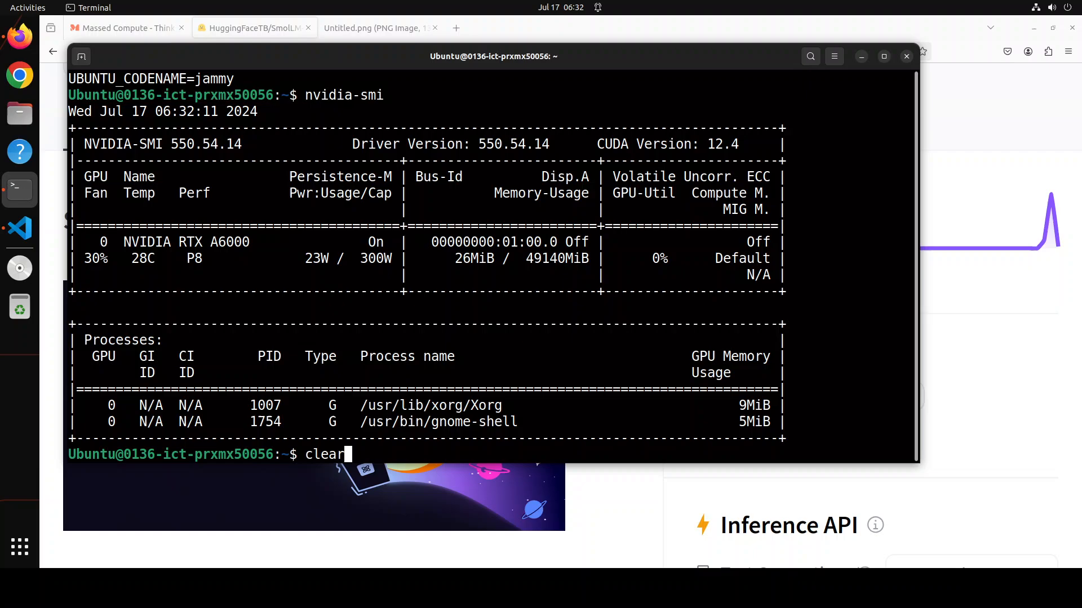
Create the smollm conda environment and pip install transformers, torch and accelerate
right_click(494, 207)
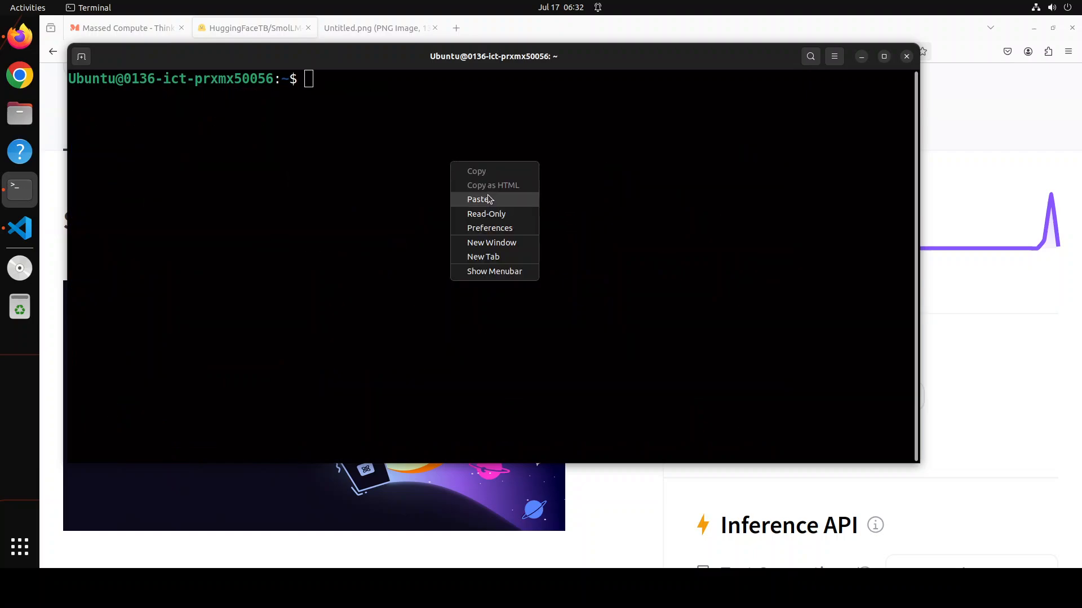
click(476, 199)
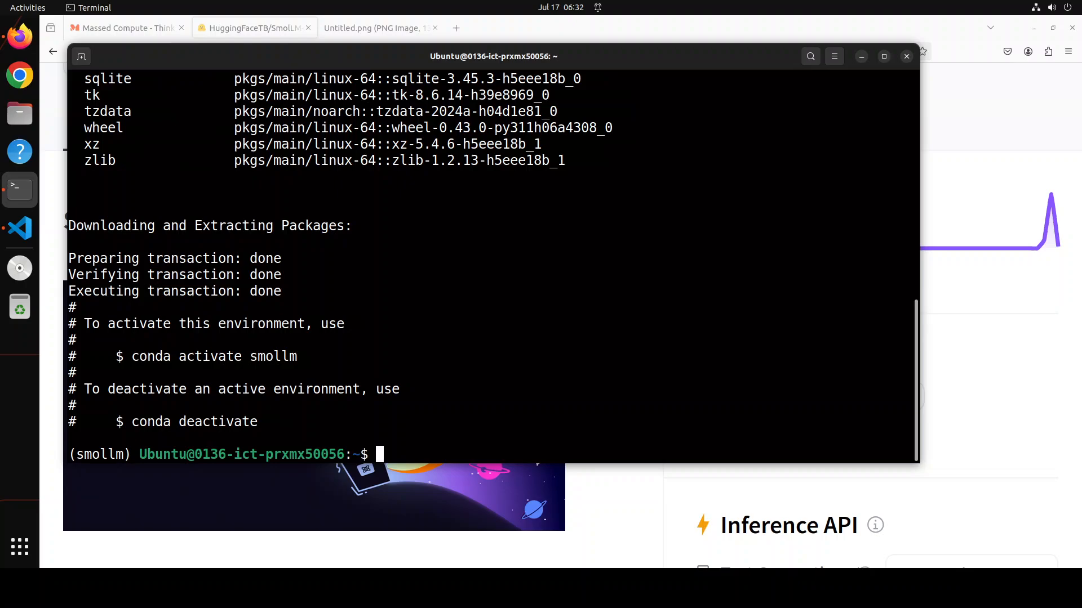
right_click(499, 243)
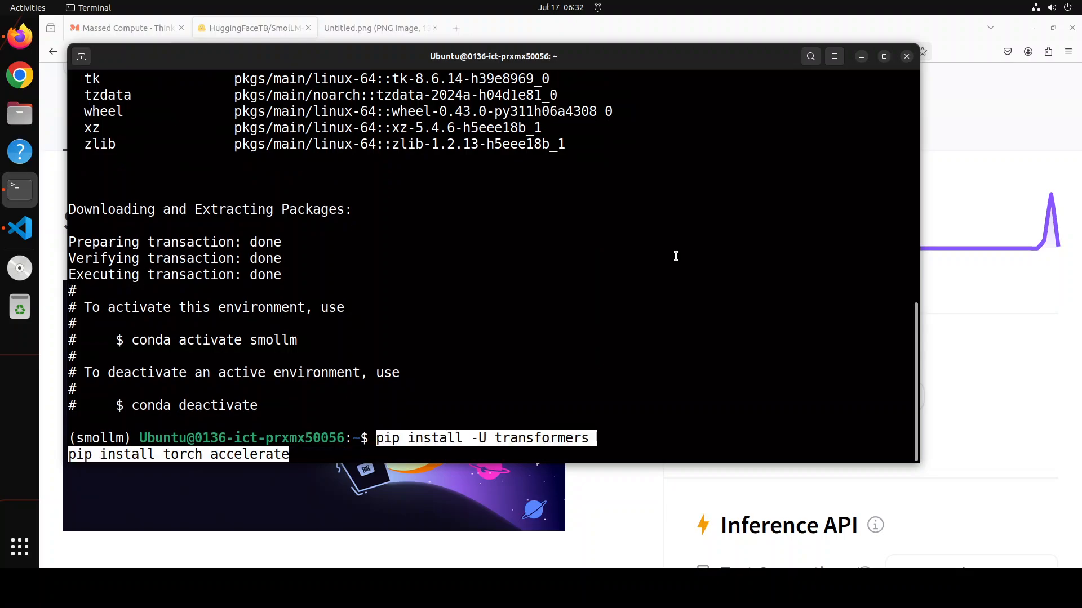
key(Return)
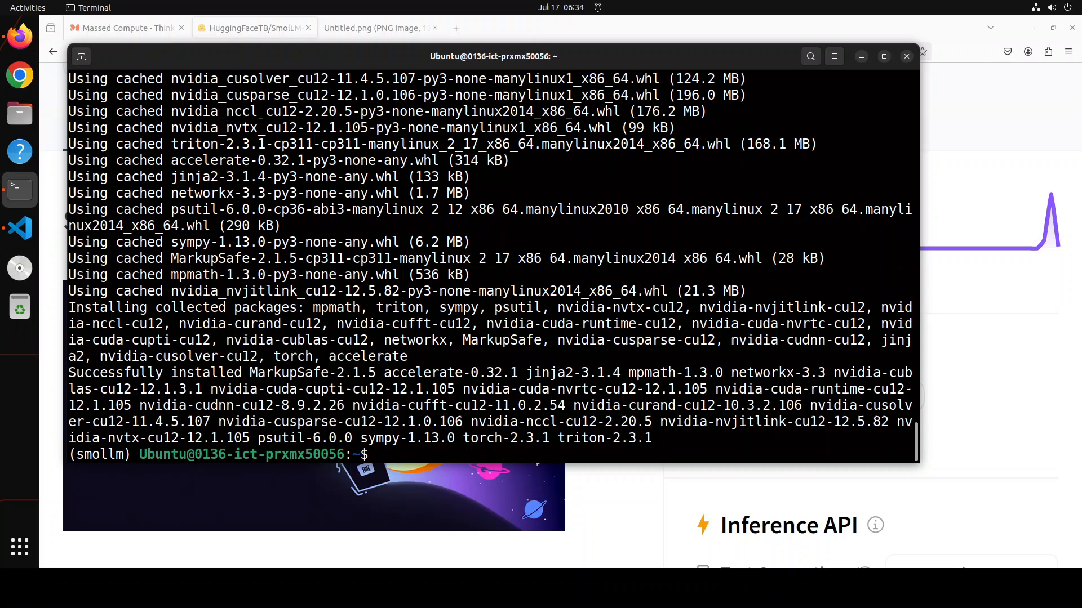
Install and launch Jupyter so an empty Untitled notebook opens in Firefox
right_click(424, 212)
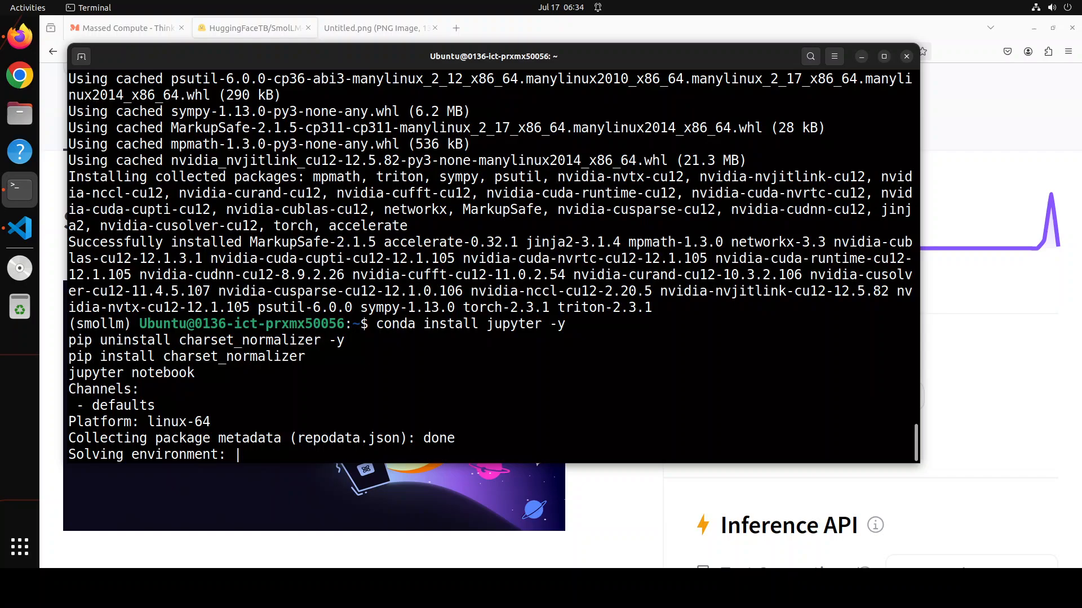
click(508, 27)
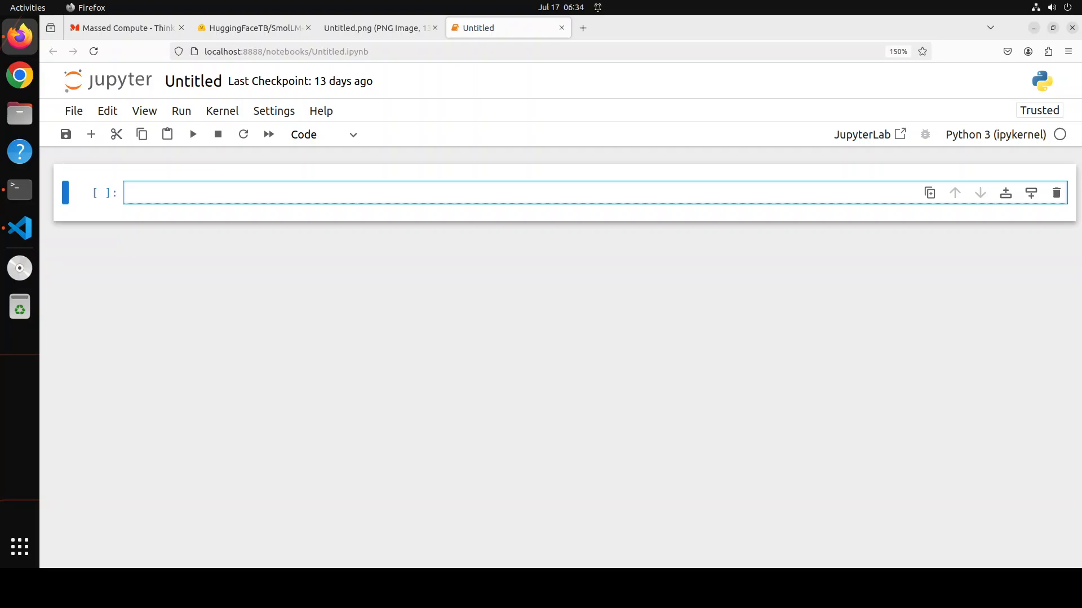
mouse_move(250, 257)
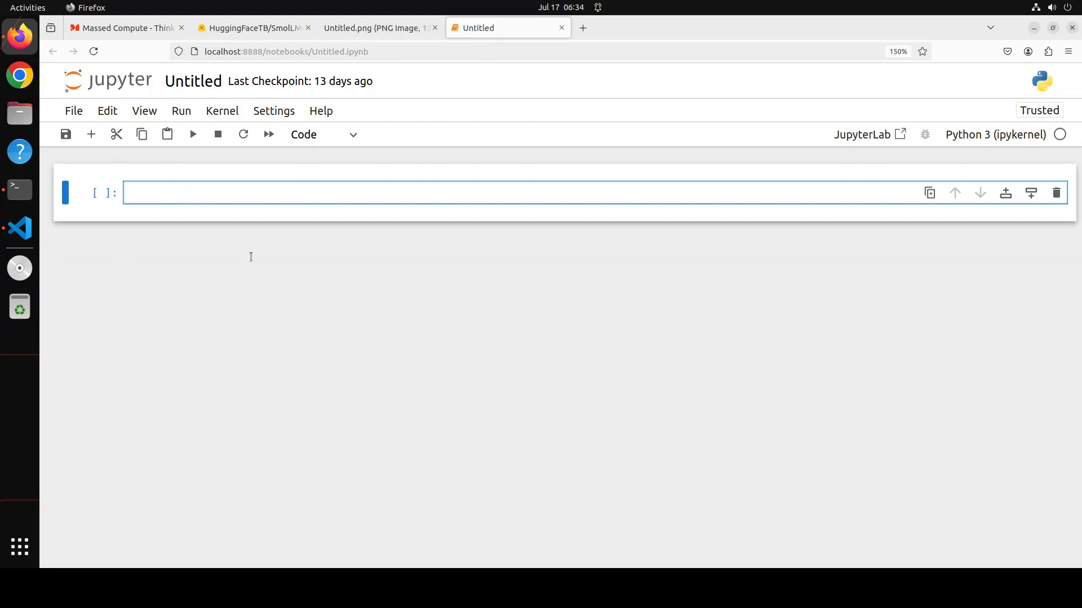
Run a first cell importing transformers, setting checkpoint SmolLM-135M, device cuda and loading the tokenizer
text(from transformers import AutoModelForCausalLM, AutoTokenizer)
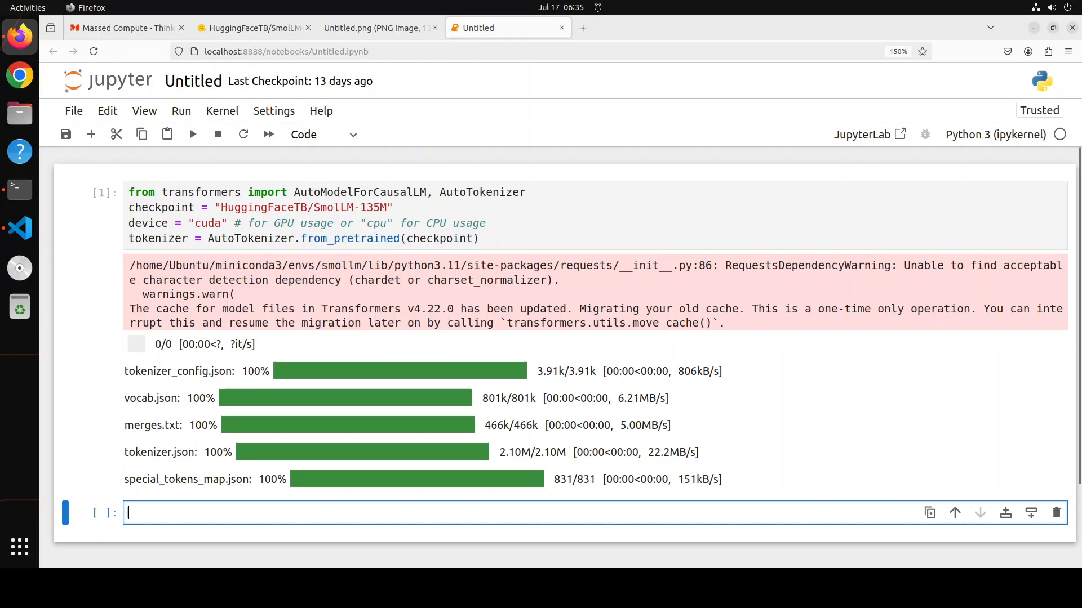
scroll(down, 3)
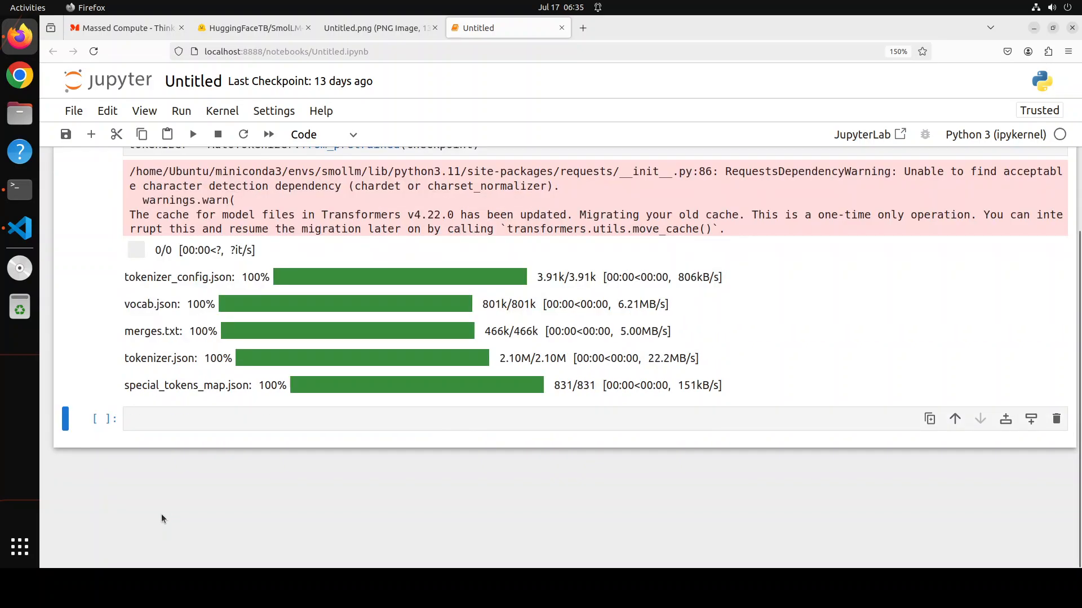
Run a cell loading SmolLM-135M with AutoModelForCausalLM.from_pretrained(checkpoint).to(device)
text(model = AutoModelForCausalLM.from_pretrained(checkpoint).to(device))
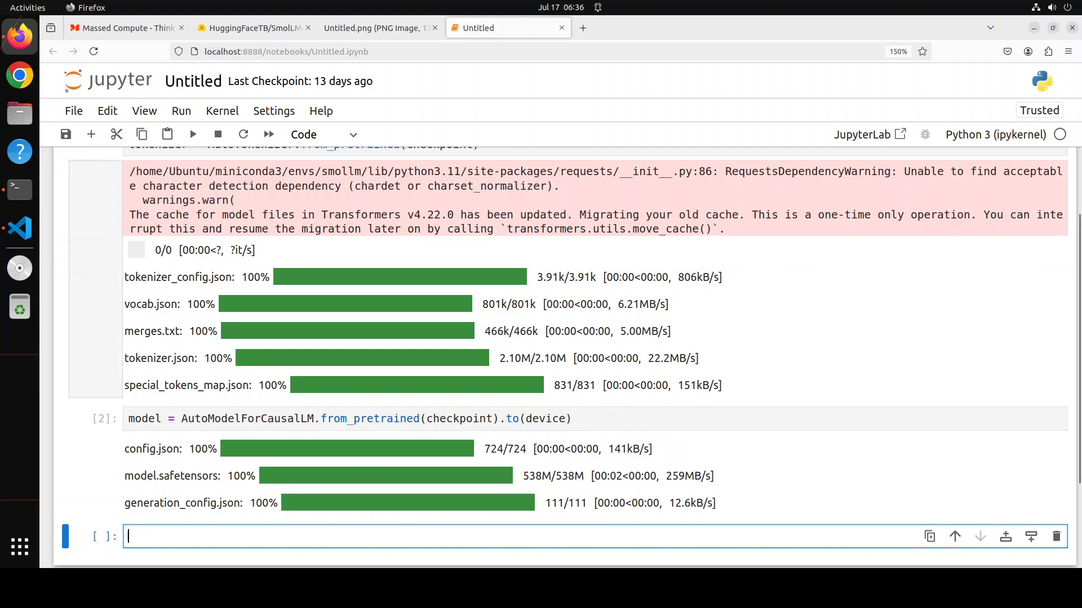
Run a cell encoding "def print_hello_world():", generating with the model and printing the decoded output
scroll(down, 3)
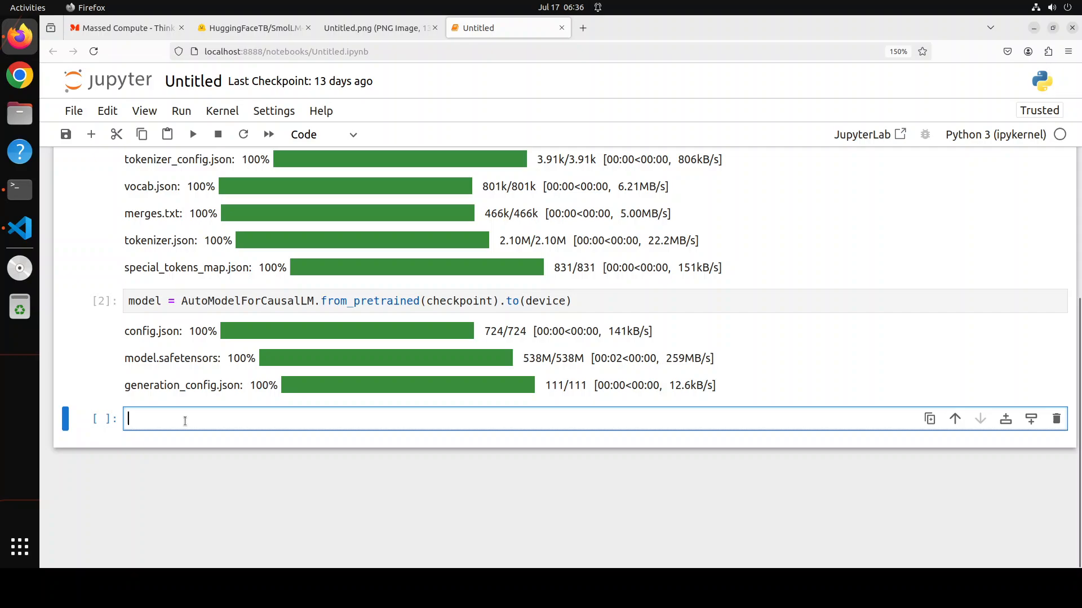
text(inputs = tokenizer.encode("def print_hello_world():", return_tensors="pt").to(device))
text(outputs = model.generate(inputs,temperature=0.9, max_new_tokens=1024))
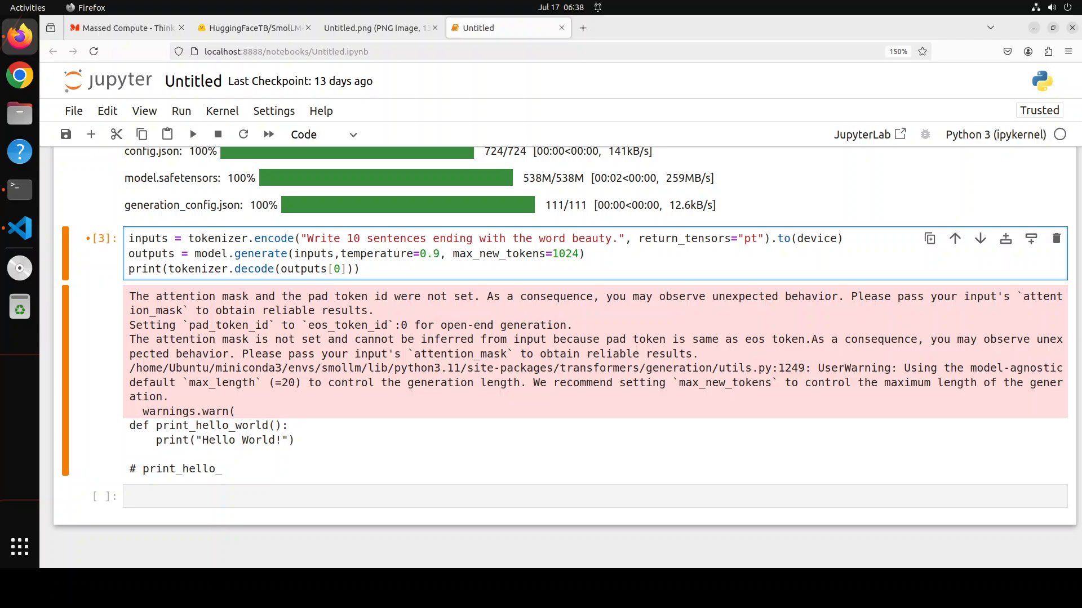
Rerun generation on the beauty-sentences prompt with do_sample=True, producing essay-like text
click(192, 134)
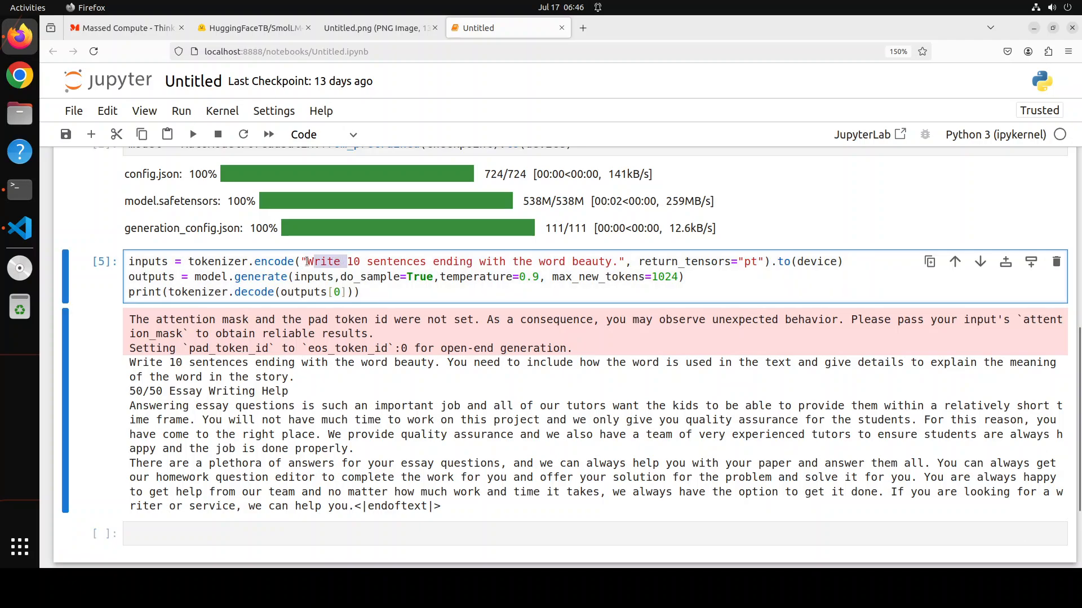
Replace the quoted prompt with a triple-quoted happiness blog-post prompt assigned to prompt= and encode prompt
drag(308, 261, 595, 261)
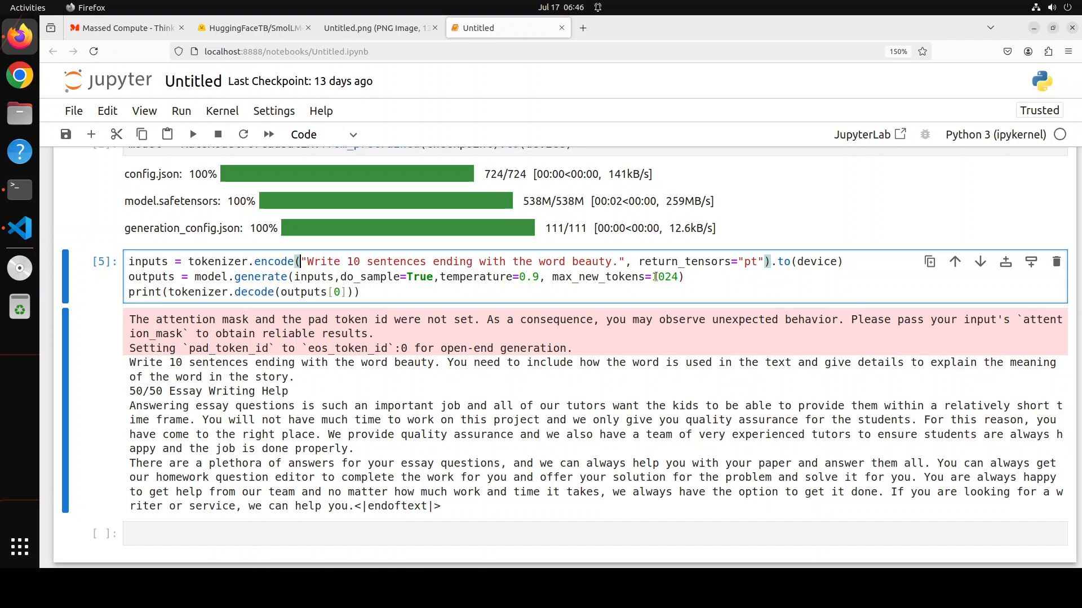
drag(302, 261, 575, 261)
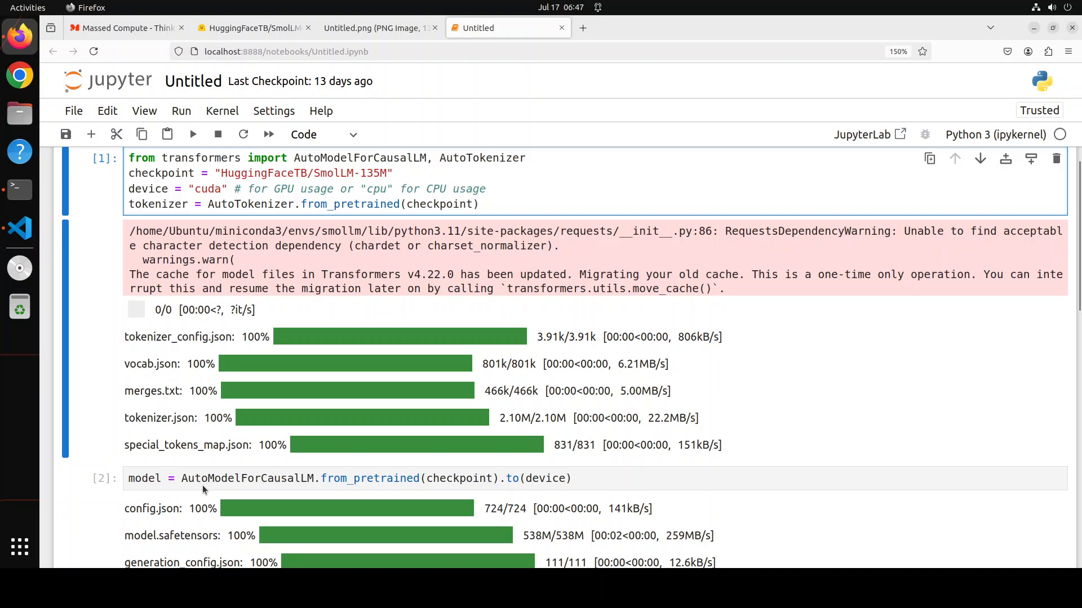
scroll(down, 3)
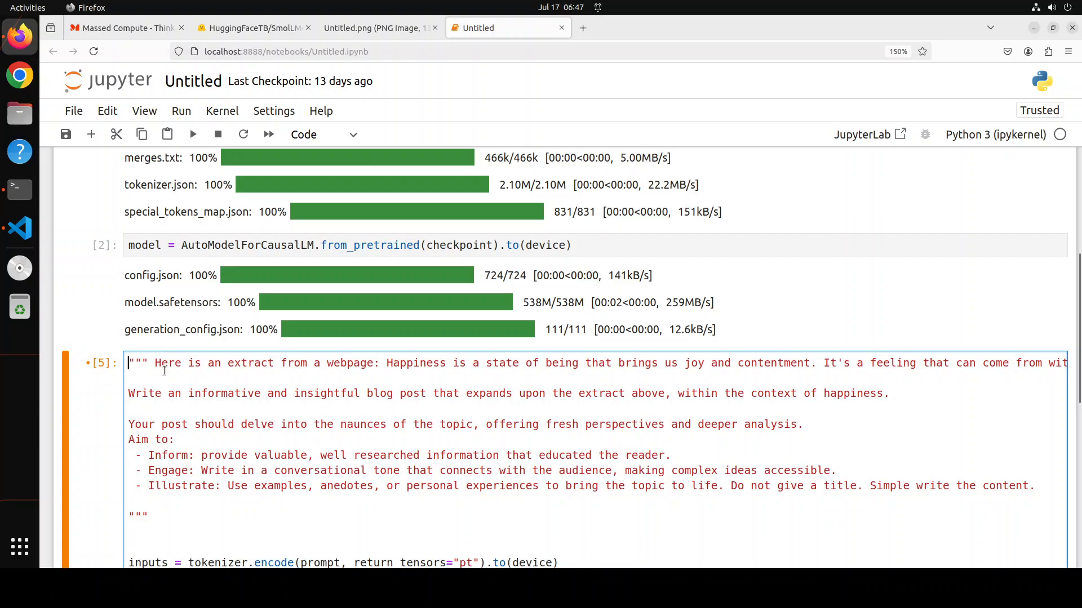
text(prompt)
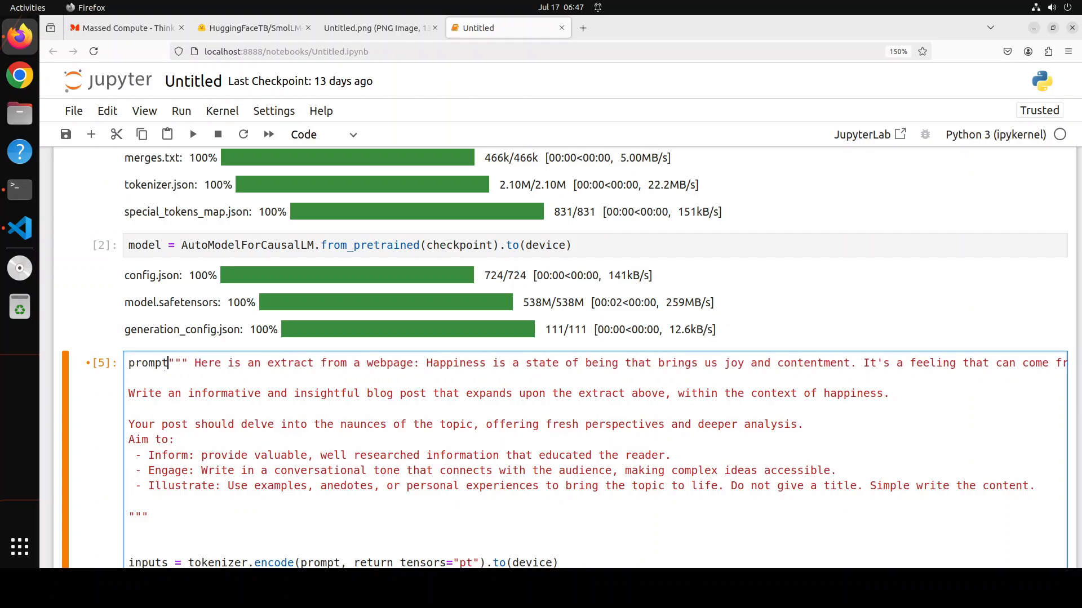
text(=""")
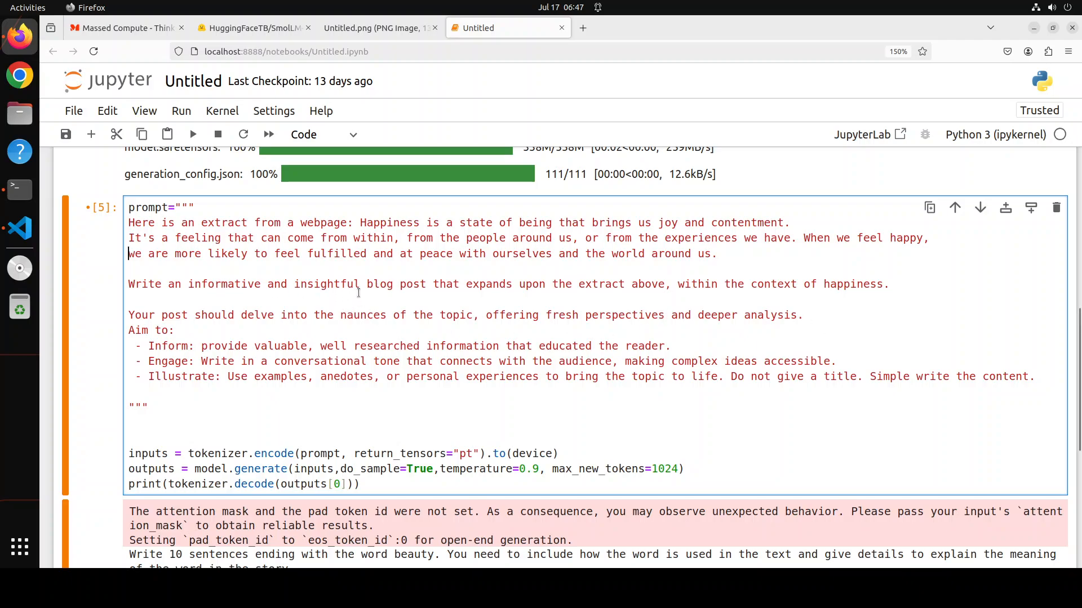
mouse_move(666, 297)
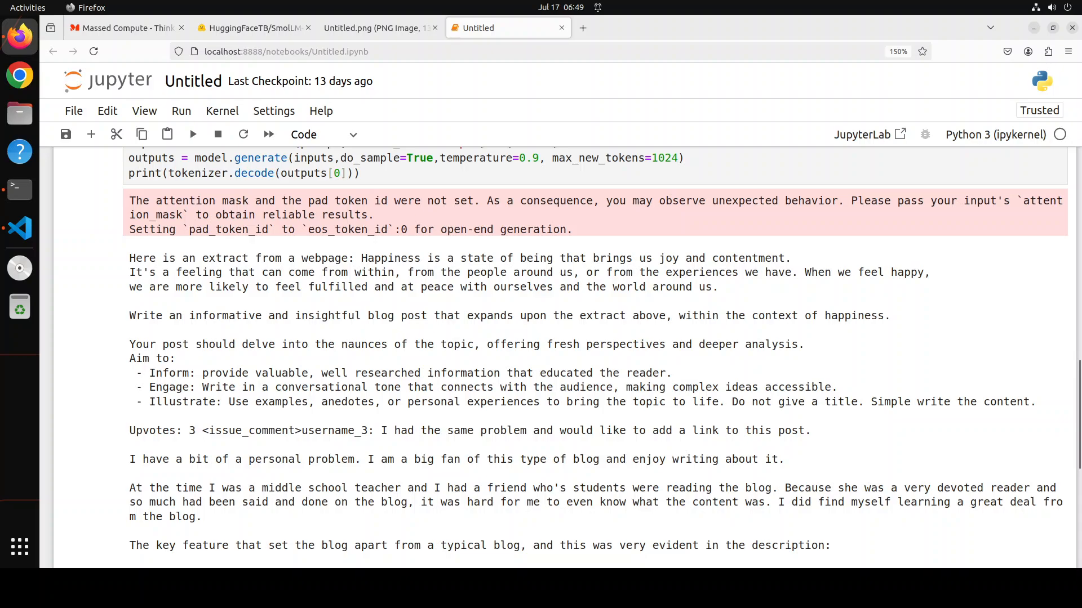
Scroll through the model's long generated happiness blog-post output
scroll(down, 3)
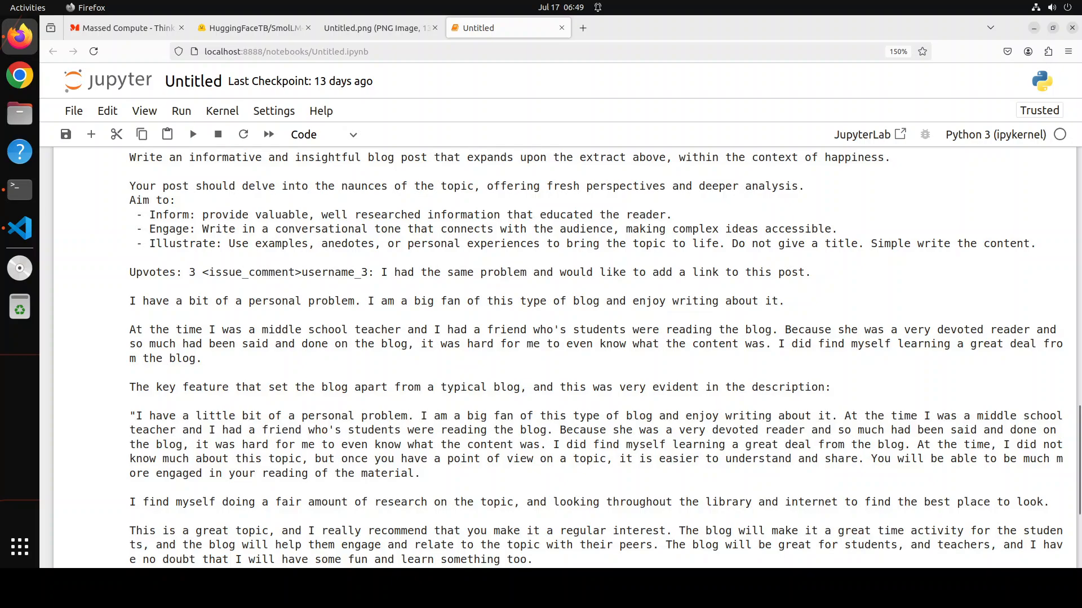
scroll(down, 3)
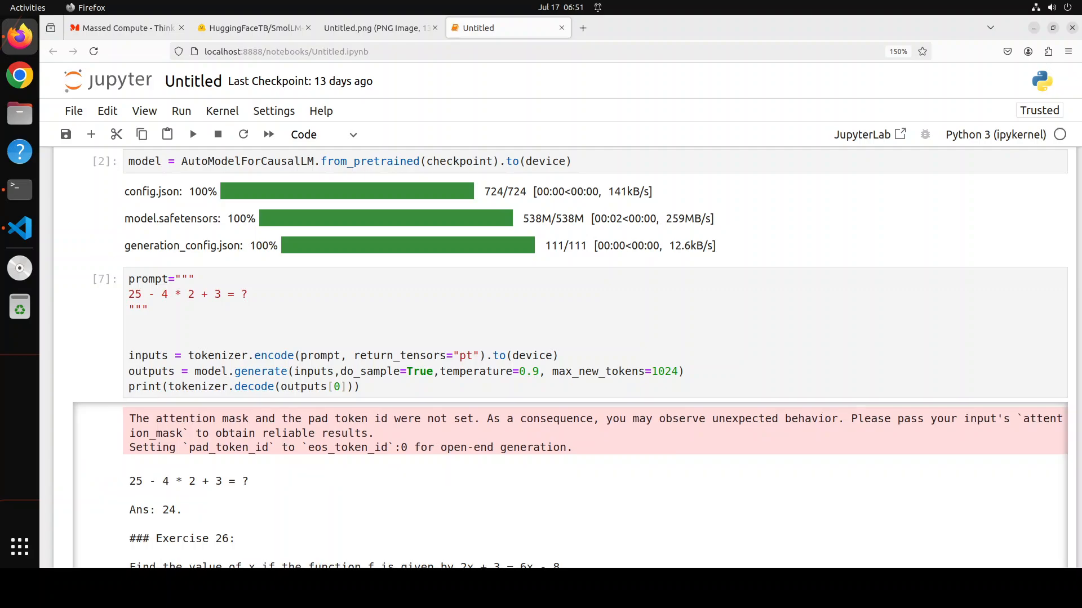
Run the 25 - 4 * 2 + 3 = ? prompt, expand its Ans: 24 output, then return to the SmolLM-135M model card
scroll(down, 3)
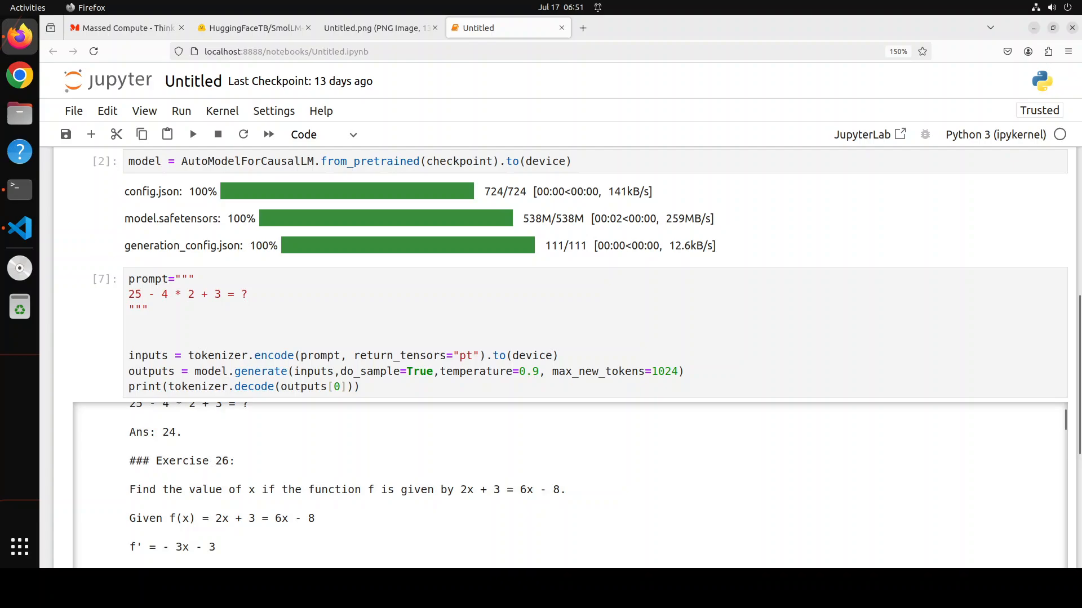
scroll(down, 3)
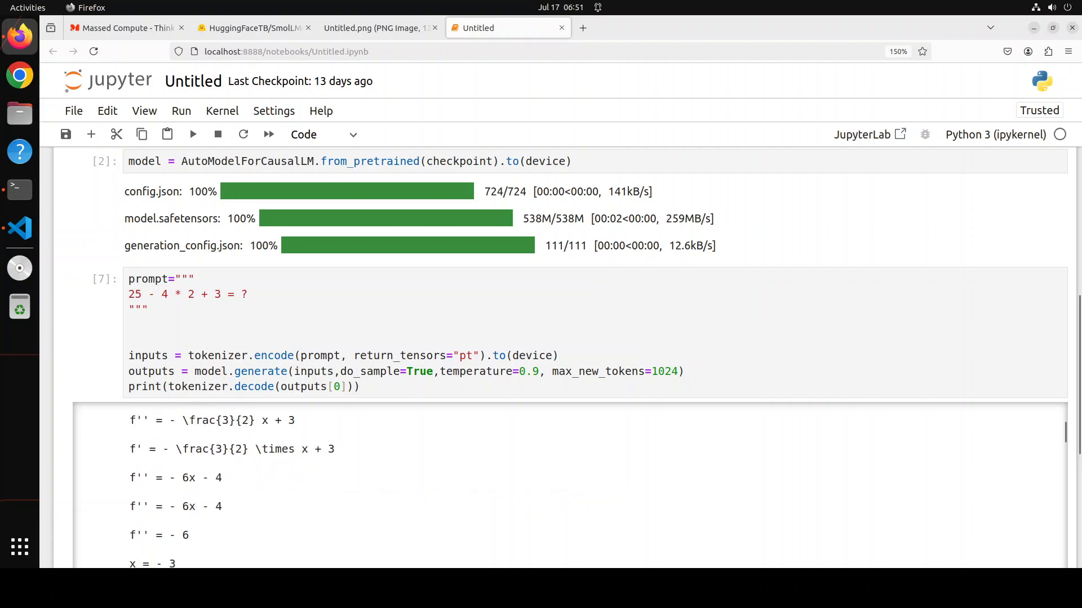
scroll(down, 3)
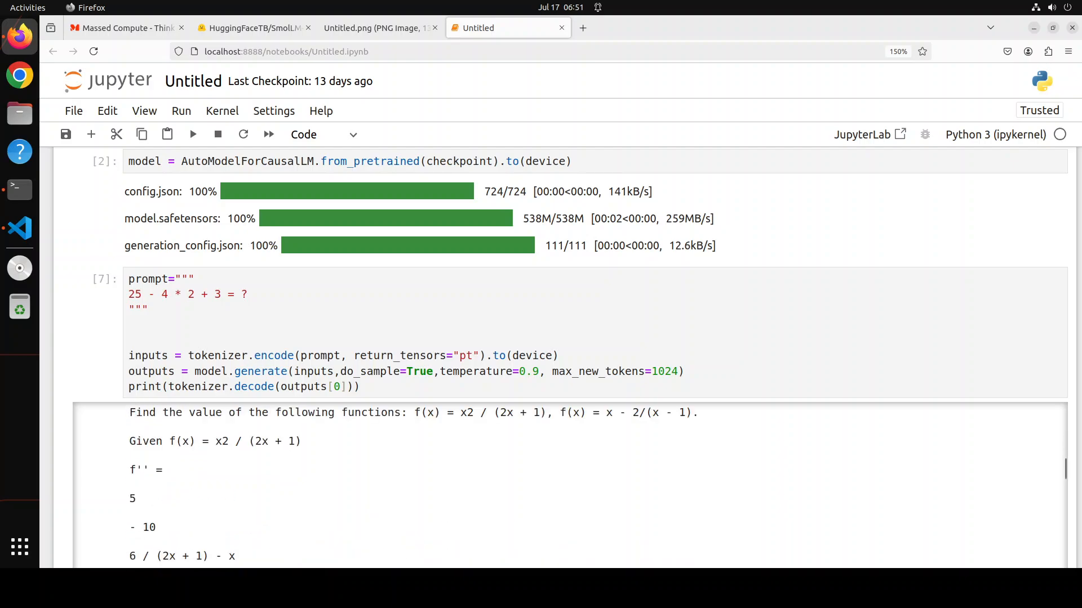
scroll(down, 3)
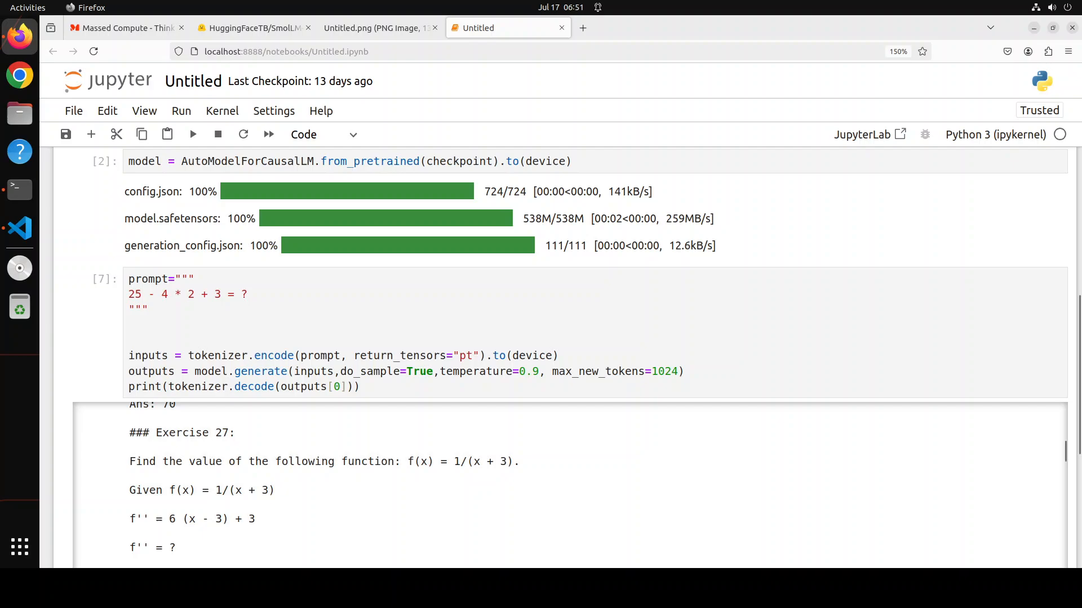
click(193, 134)
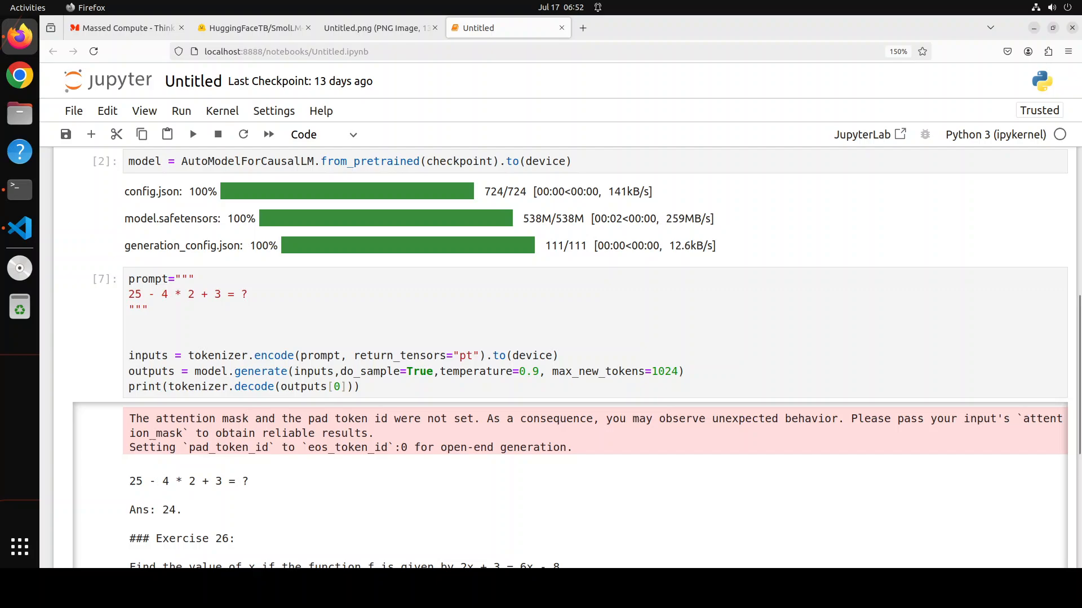
click(251, 27)
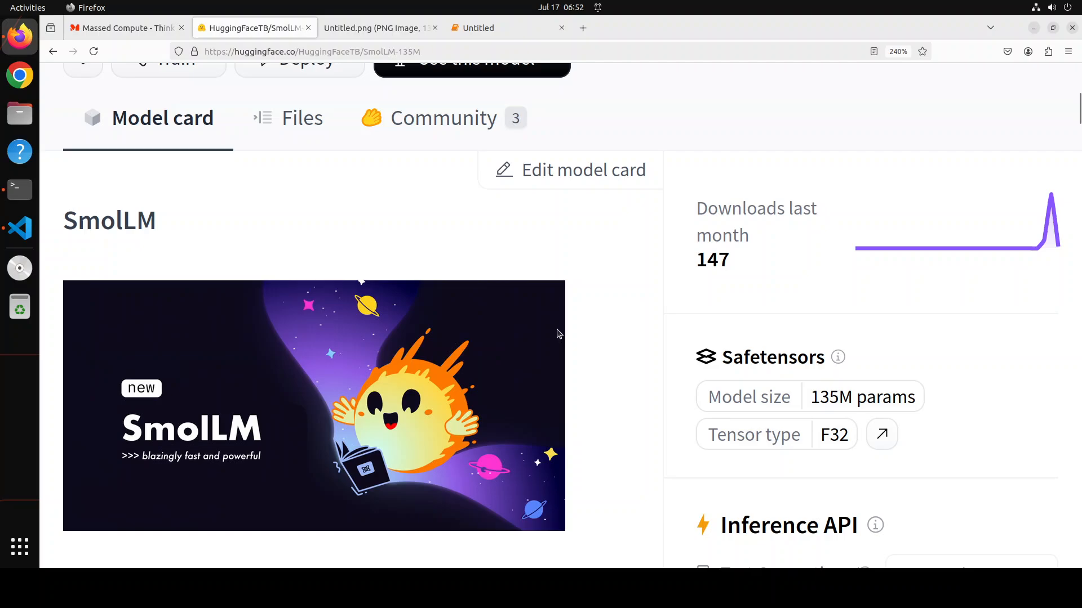
mouse_move(537, 311)
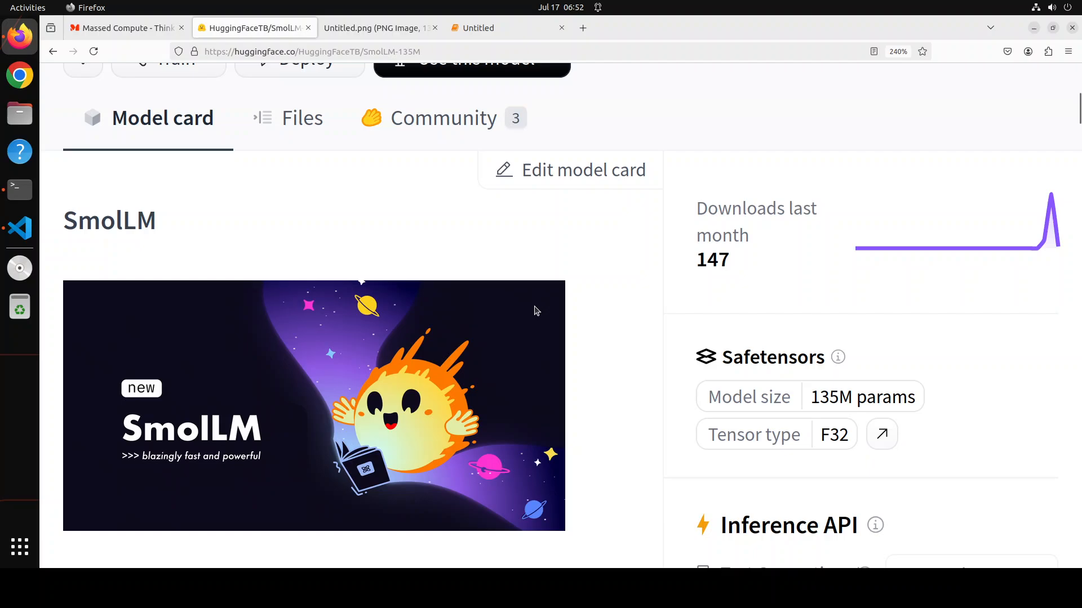
mouse_move(552, 333)
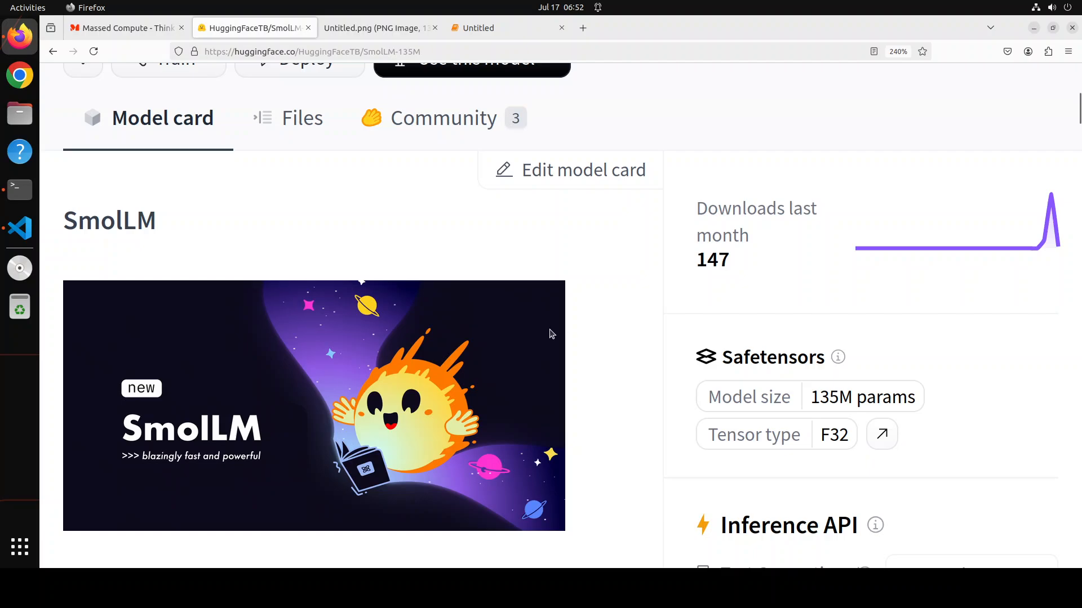
mouse_move(119, 475)
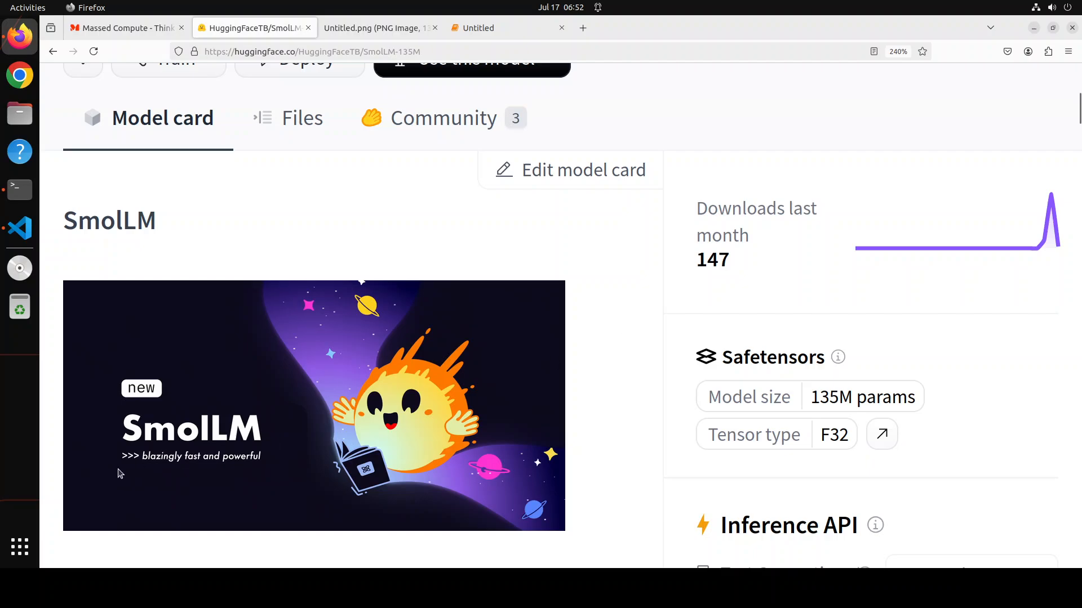